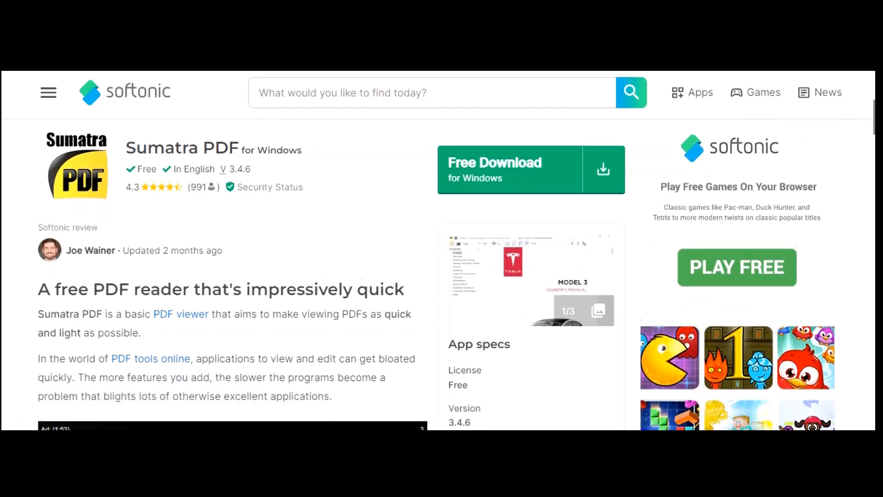
{"action": "scroll", "scroll_direction": "down", "scroll_amount": 3}
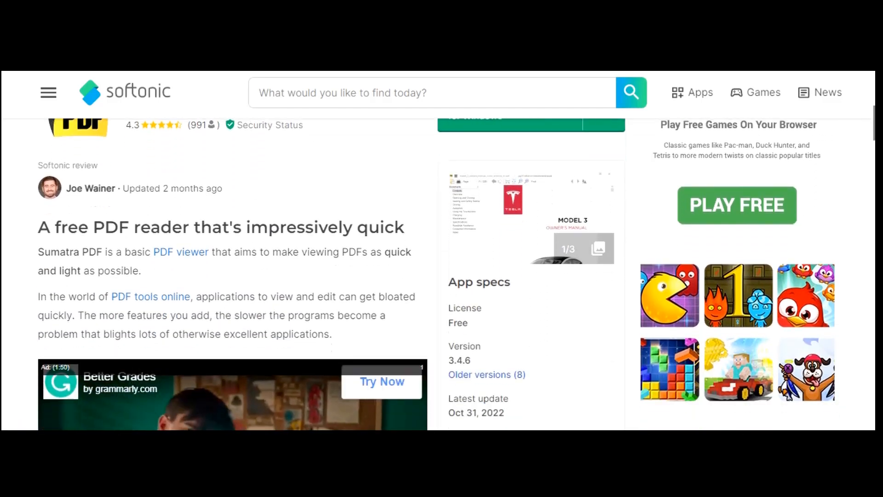
{"action": "scroll", "scroll_direction": "down", "scroll_amount": 3}
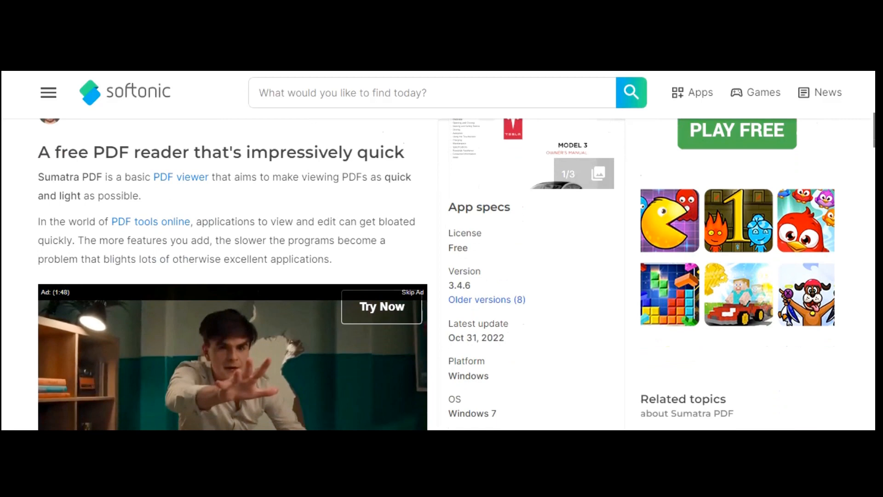
{"action": "scroll", "scroll_direction": "down", "scroll_amount": 3}
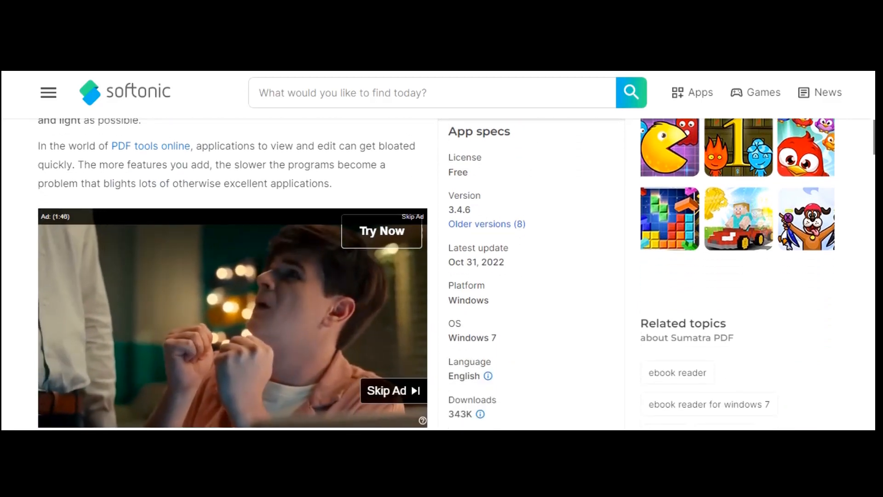
{"action": "scroll", "scroll_direction": "down", "scroll_amount": 3}
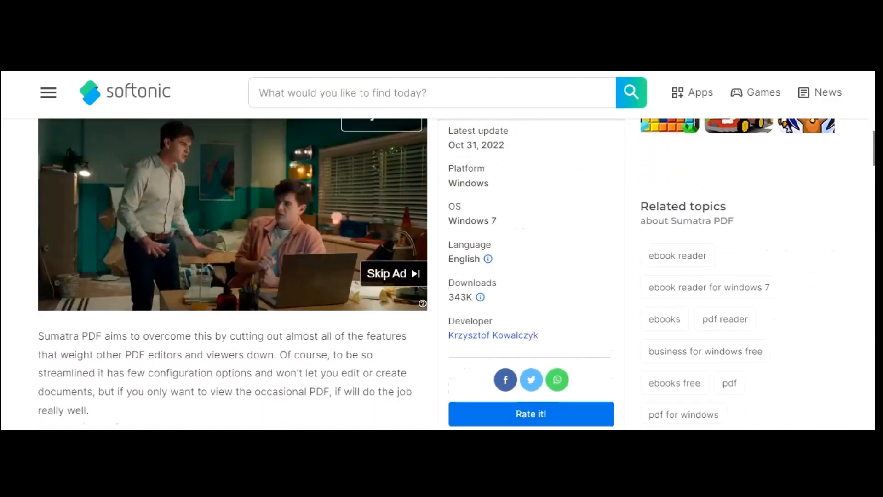
{"action": "scroll", "scroll_direction": "down", "scroll_amount": 3}
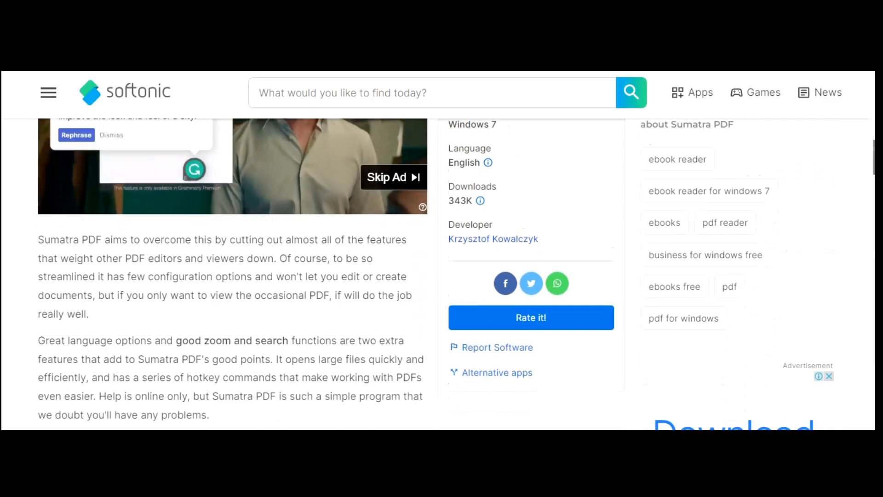
{"action": "scroll", "scroll_direction": "down", "scroll_amount": 3}
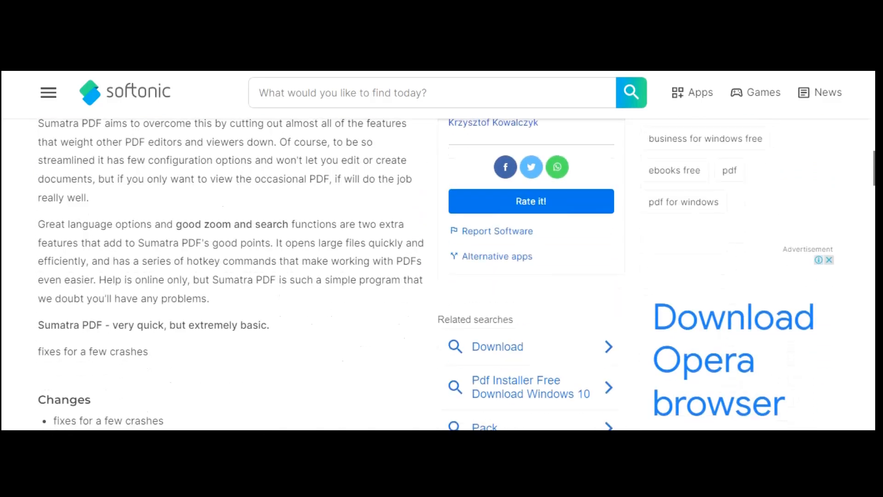
{"action": "scroll", "scroll_direction": "down", "scroll_amount": 3}
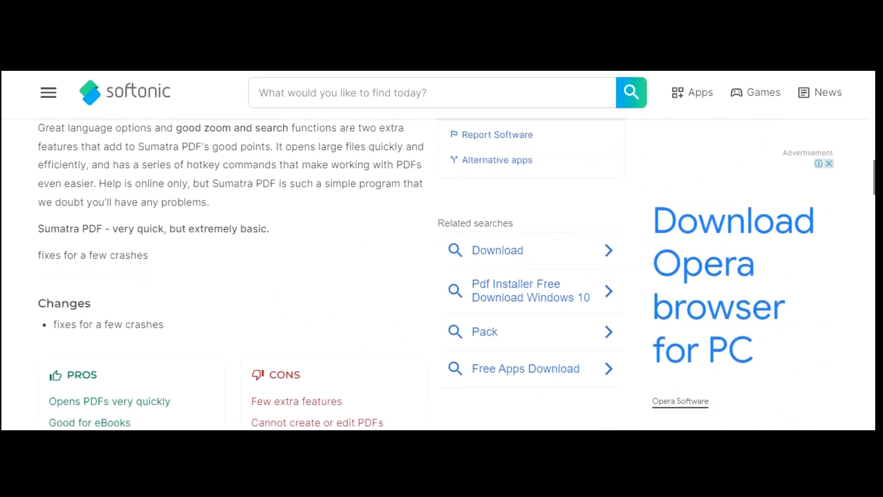
{"action": "scroll", "scroll_direction": "down", "scroll_amount": 3}
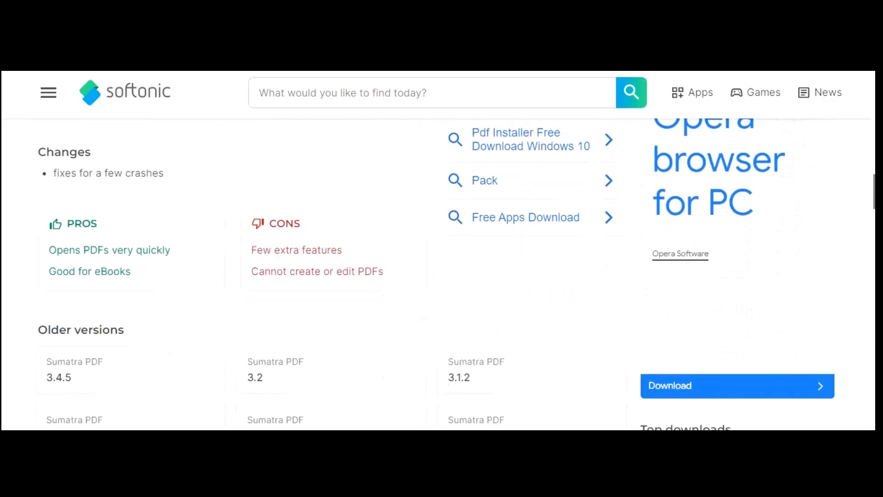
{"action": "scroll", "scroll_direction": "down", "scroll_amount": 3}
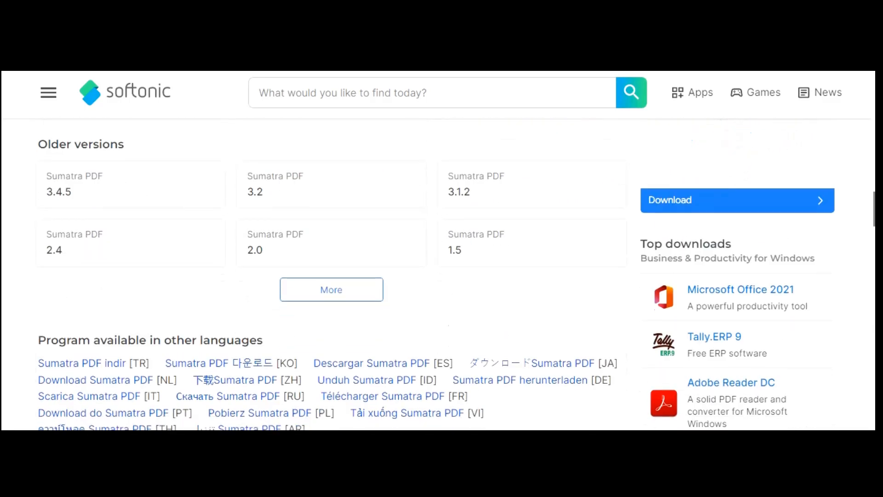
{"action": "scroll", "scroll_direction": "down", "scroll_amount": 3}
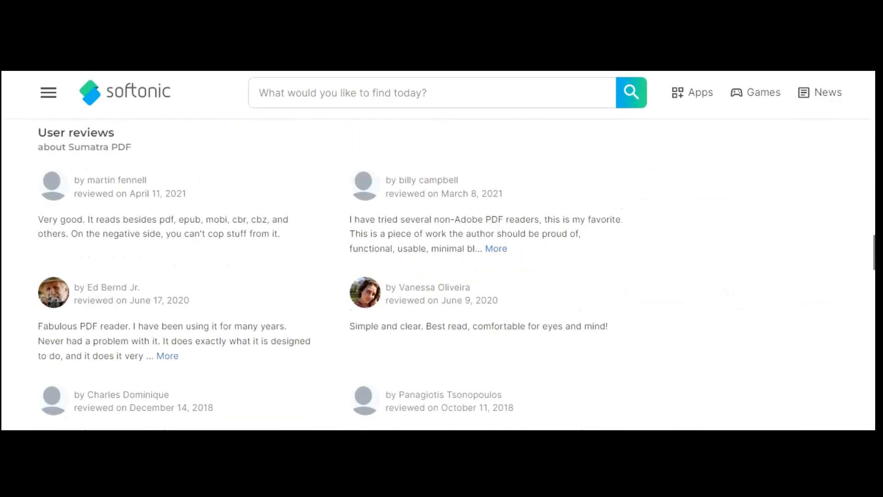
{"action": "scroll", "scroll_direction": "down", "scroll_amount": 3}
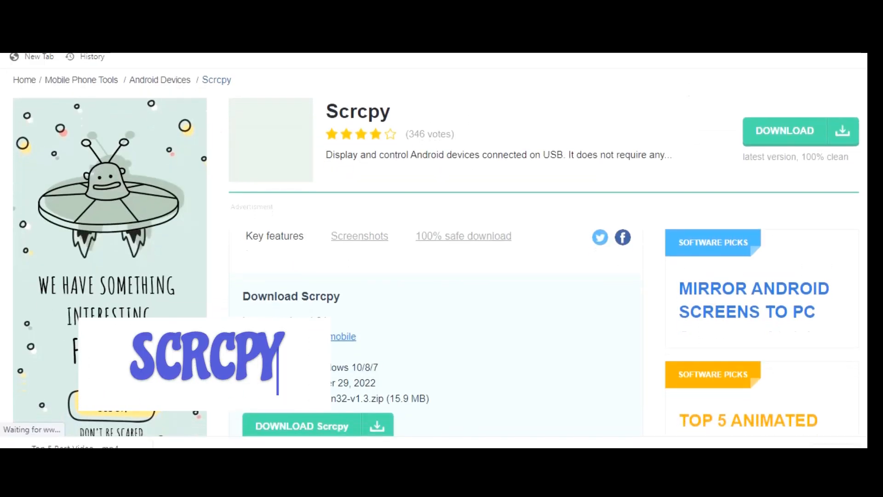
{"action": "scroll", "scroll_direction": "down", "scroll_amount": 3}
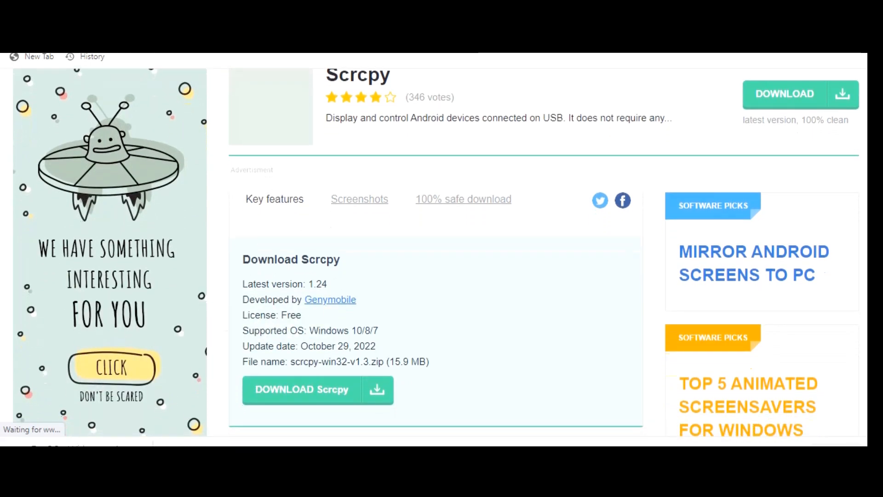
{"action": "scroll", "scroll_direction": "down", "scroll_amount": 3}
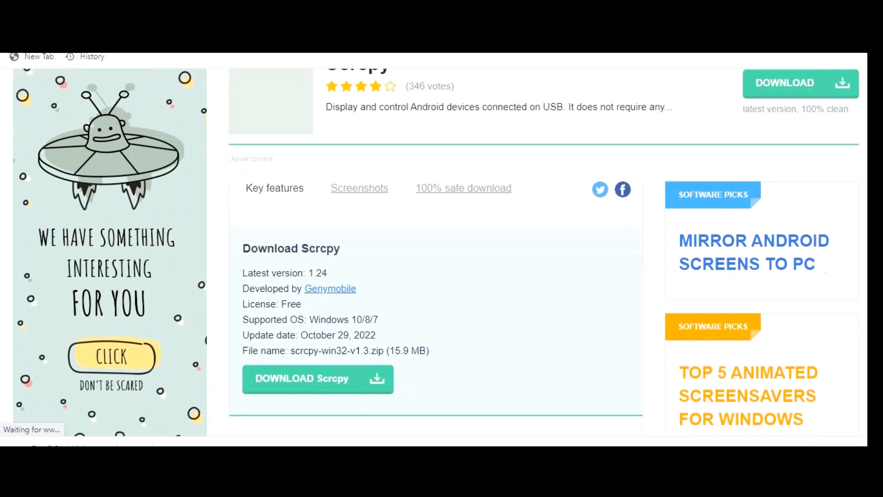
{"action": "scroll", "scroll_direction": "down", "scroll_amount": 3}
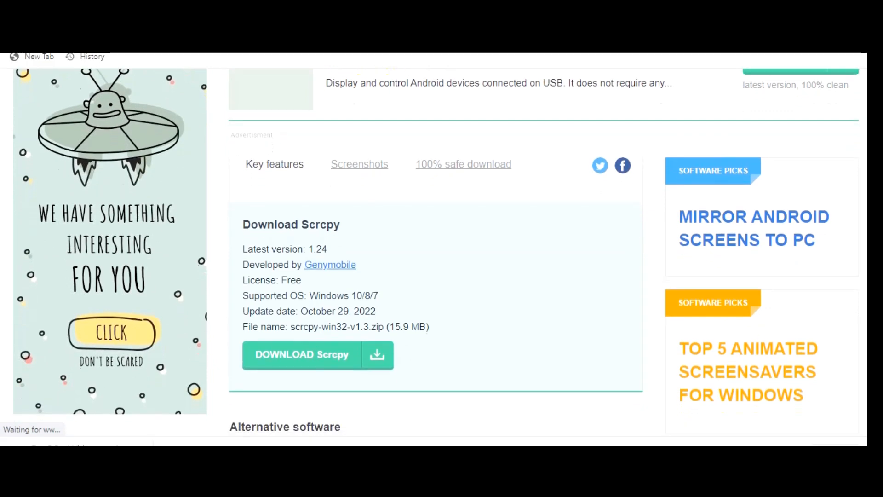
{"action": "scroll", "scroll_direction": "down", "scroll_amount": 3}
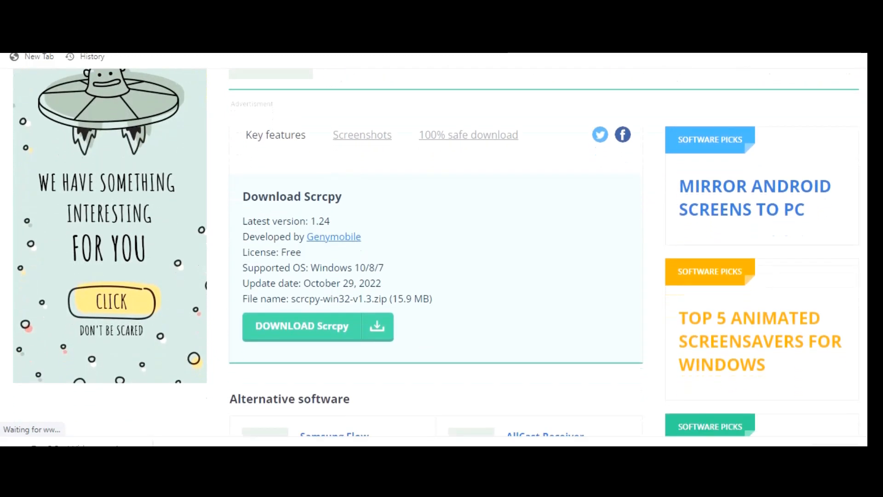
{"action": "scroll", "scroll_direction": "down", "scroll_amount": 3}
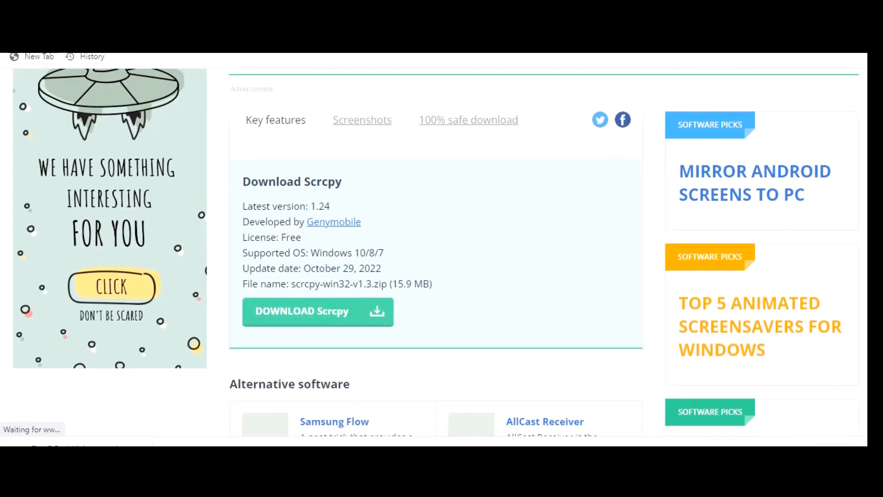
{"action": "scroll", "scroll_direction": "down", "scroll_amount": 3}
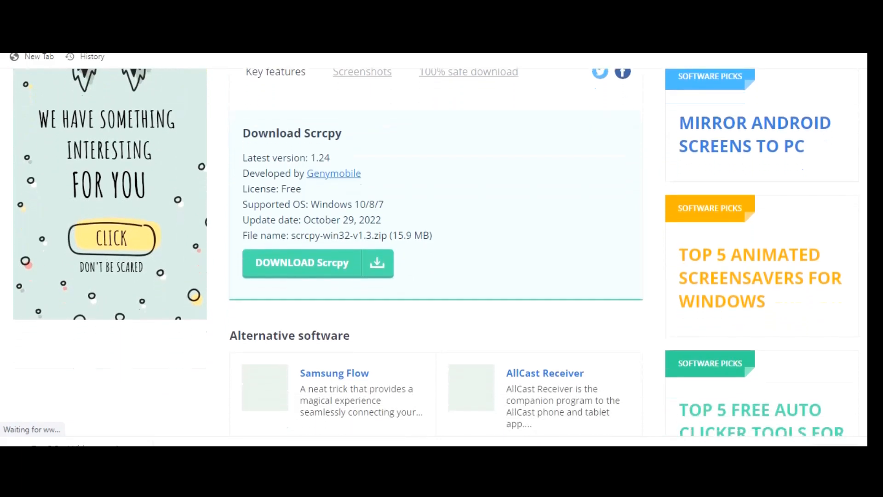
{"action": "scroll", "scroll_direction": "down", "scroll_amount": 3}
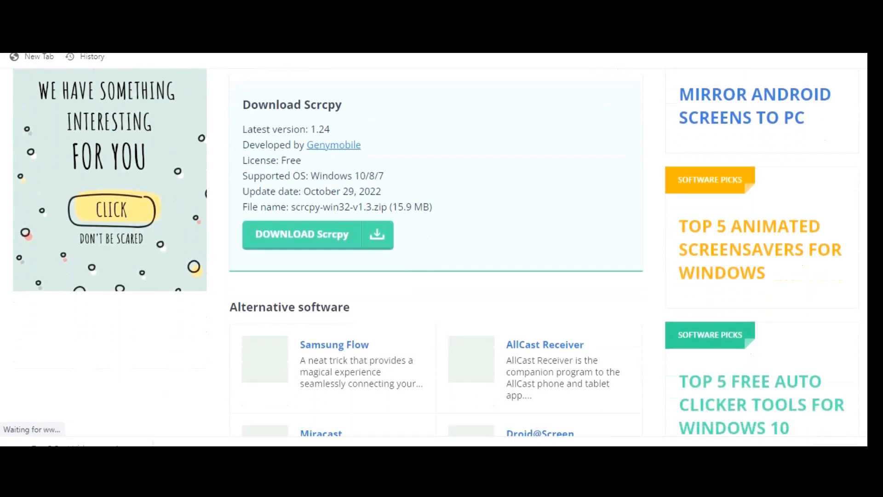
{"action": "scroll", "scroll_direction": "down", "scroll_amount": 3}
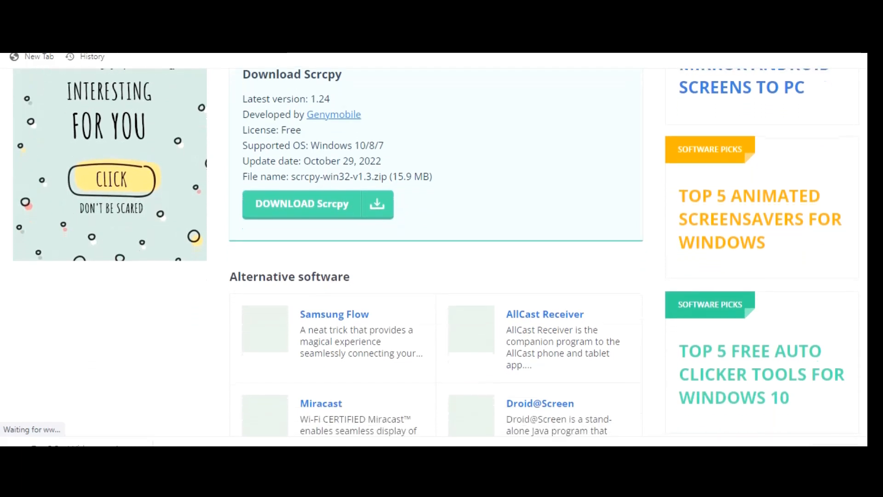
{"action": "scroll", "scroll_direction": "down", "scroll_amount": 3}
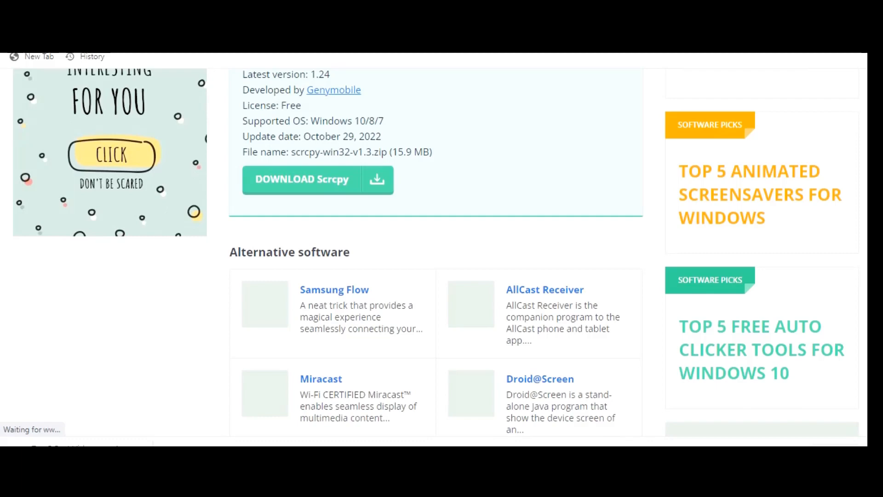
{"action": "scroll", "scroll_direction": "down", "scroll_amount": 3}
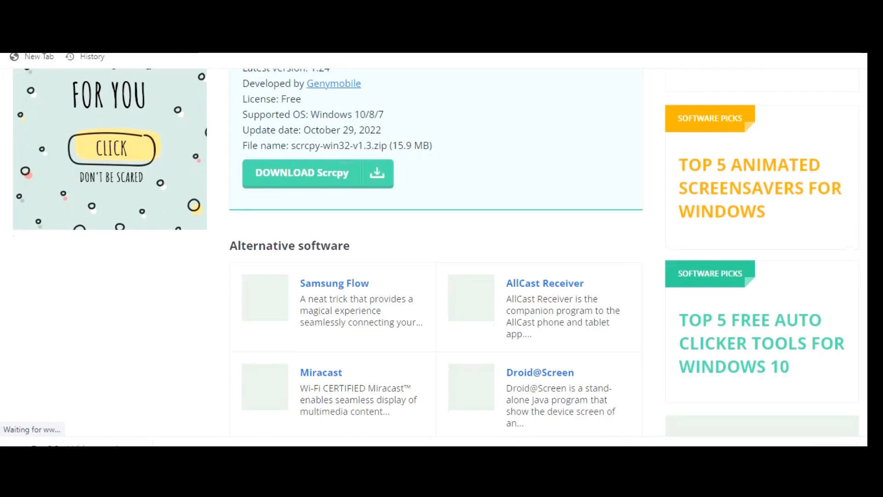
{"action": "scroll", "scroll_direction": "down", "scroll_amount": 3}
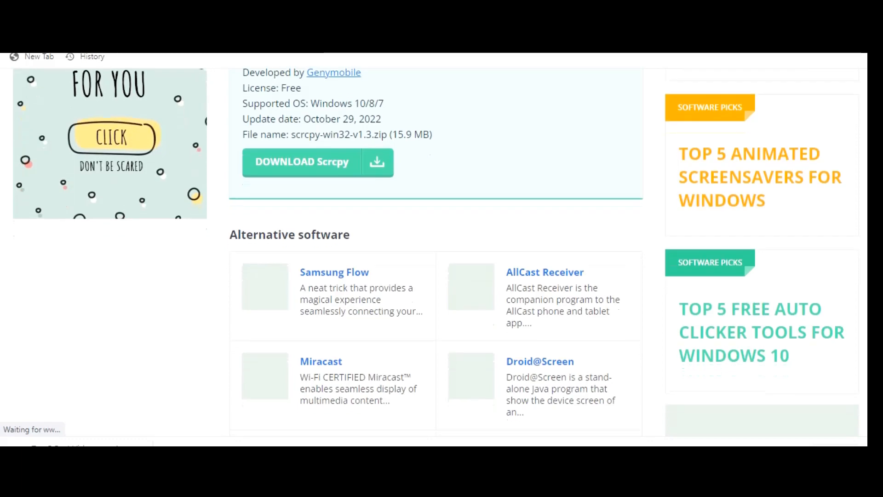
{"action": "scroll", "scroll_direction": "down", "scroll_amount": 3}
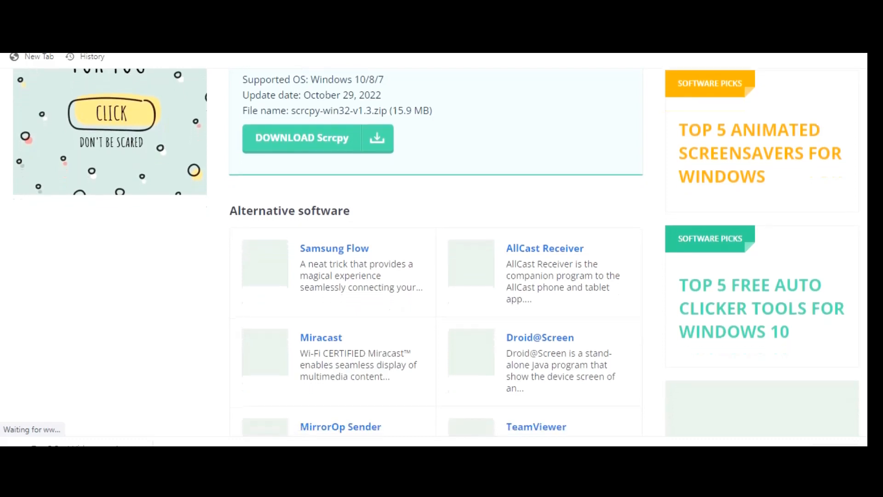
{"action": "scroll", "scroll_direction": "down", "scroll_amount": 3}
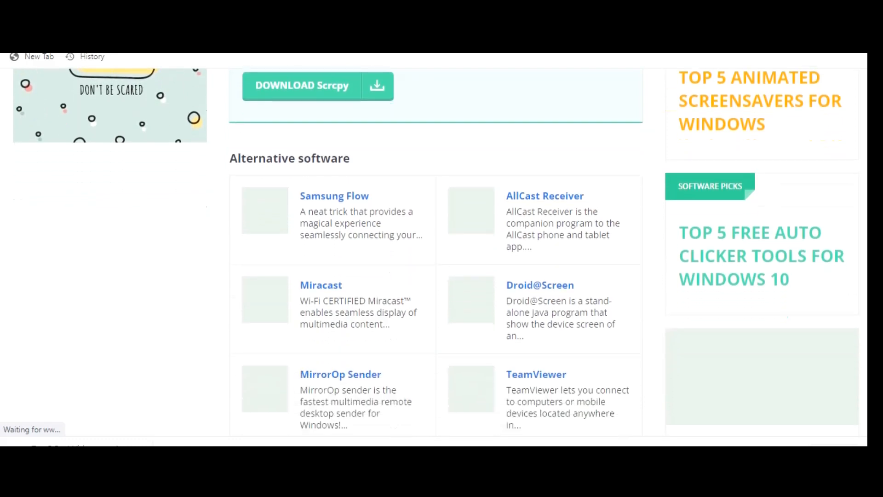
{"action": "scroll", "scroll_direction": "down", "scroll_amount": 3}
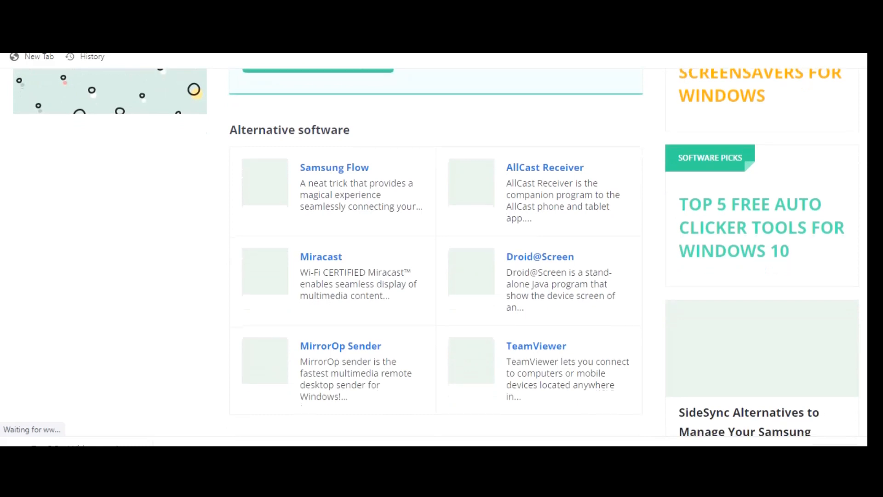
{"action": "scroll", "scroll_direction": "down", "scroll_amount": 3}
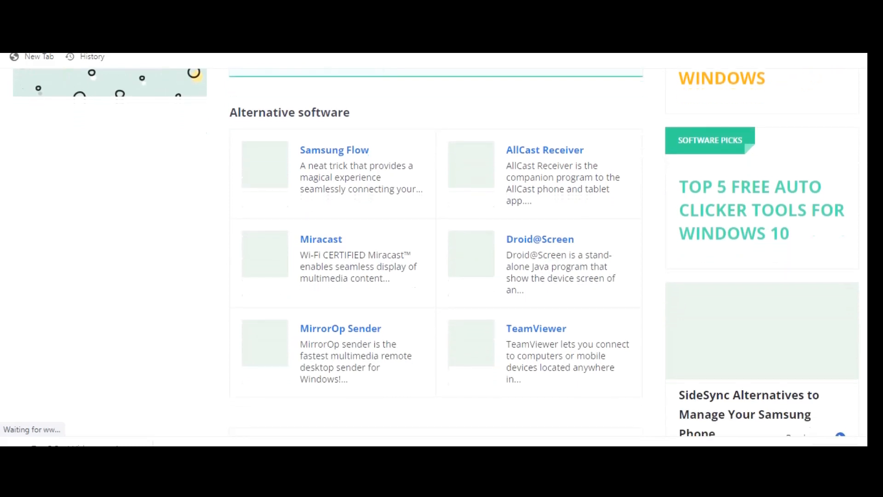
{"action": "scroll", "scroll_direction": "down", "scroll_amount": 3}
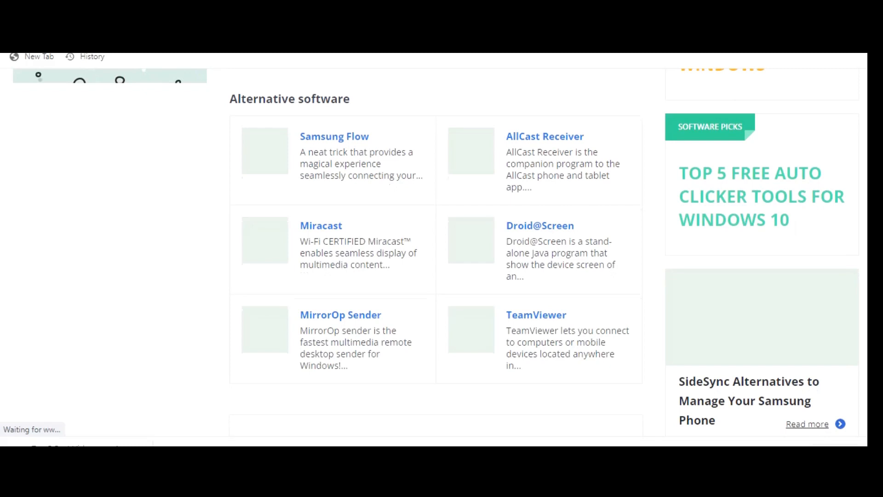
{"action": "scroll", "scroll_direction": "down", "scroll_amount": 3}
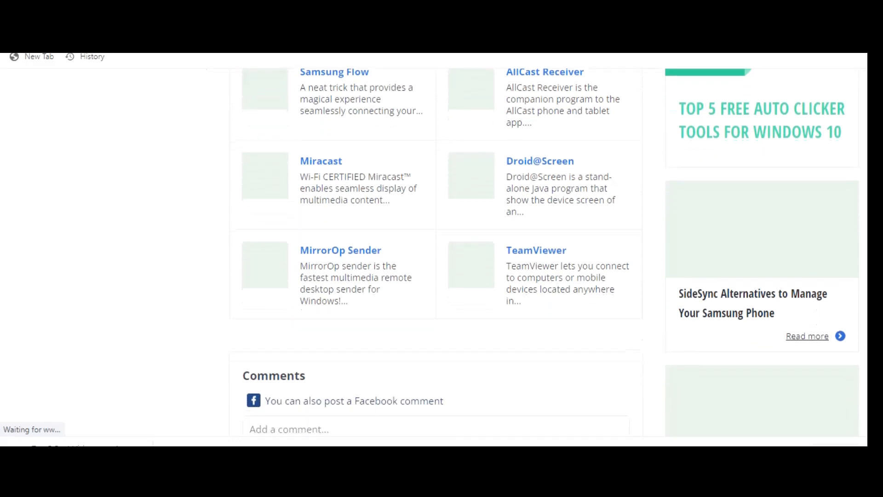
{"action": "scroll", "scroll_direction": "down", "scroll_amount": 3}
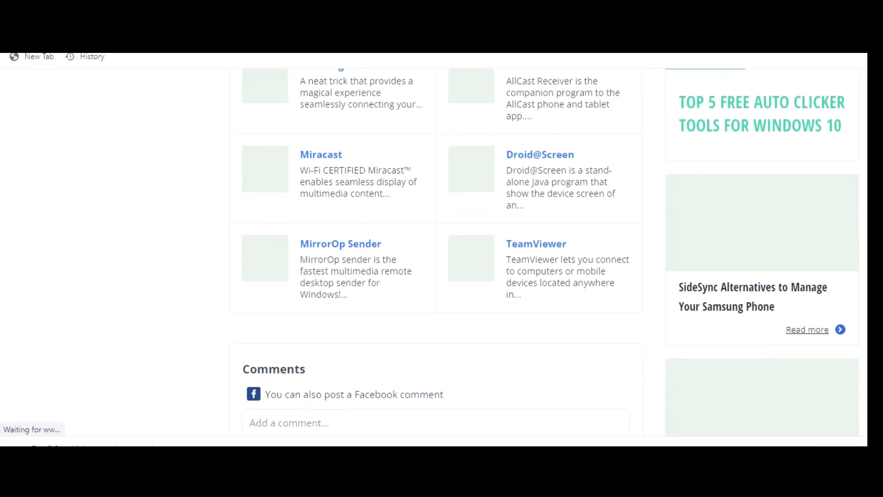
{"action": "scroll", "scroll_direction": "down", "scroll_amount": 3}
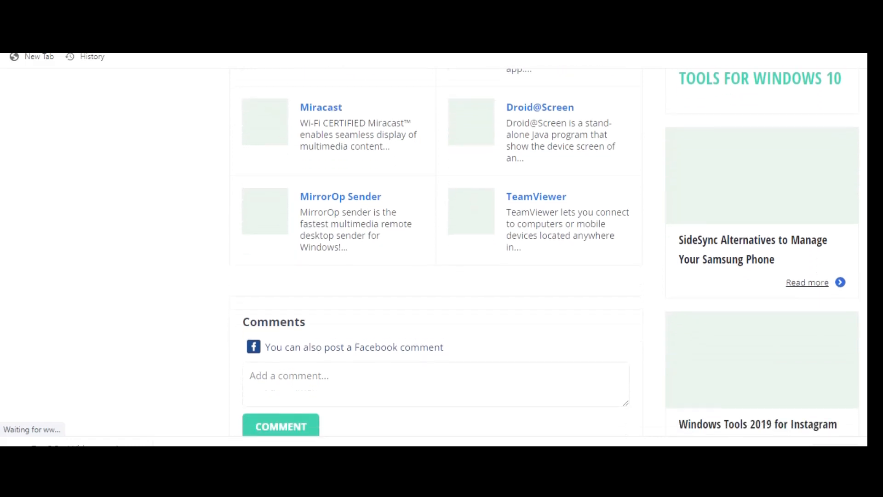
{"action": "scroll", "scroll_direction": "down", "scroll_amount": 3}
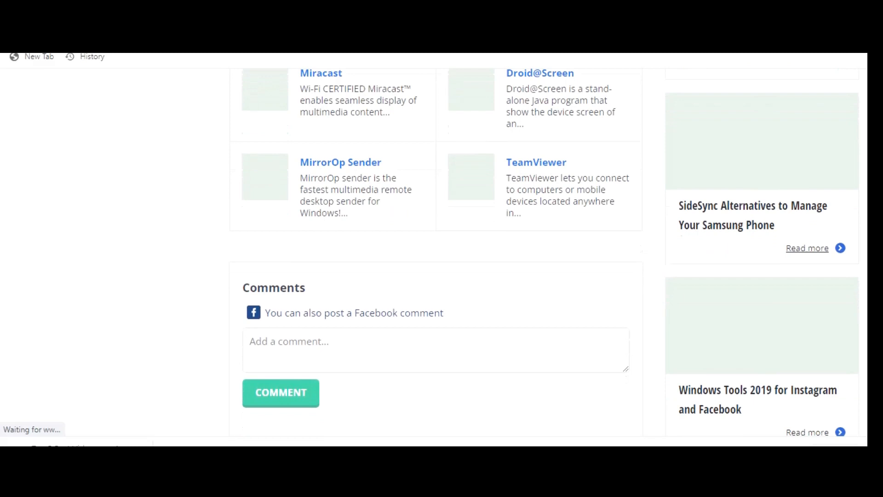
{"action": "scroll", "scroll_direction": "down", "scroll_amount": 3}
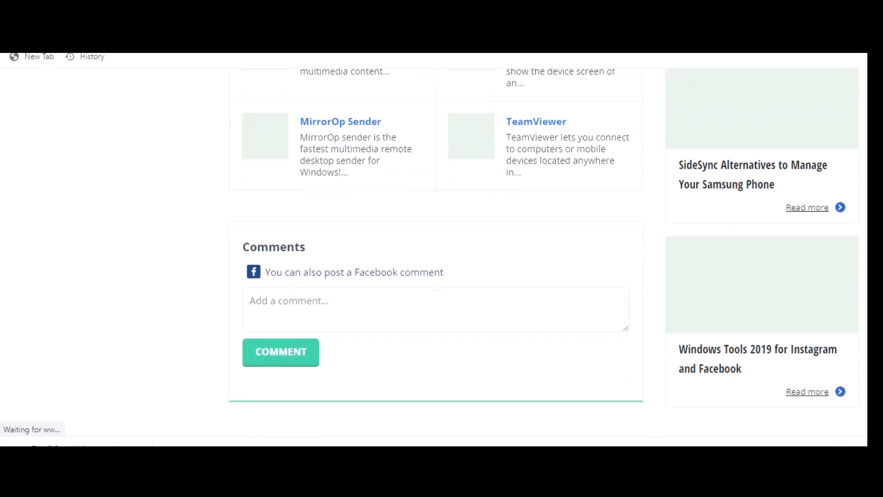
{"action": "scroll", "scroll_direction": "down", "scroll_amount": 3}
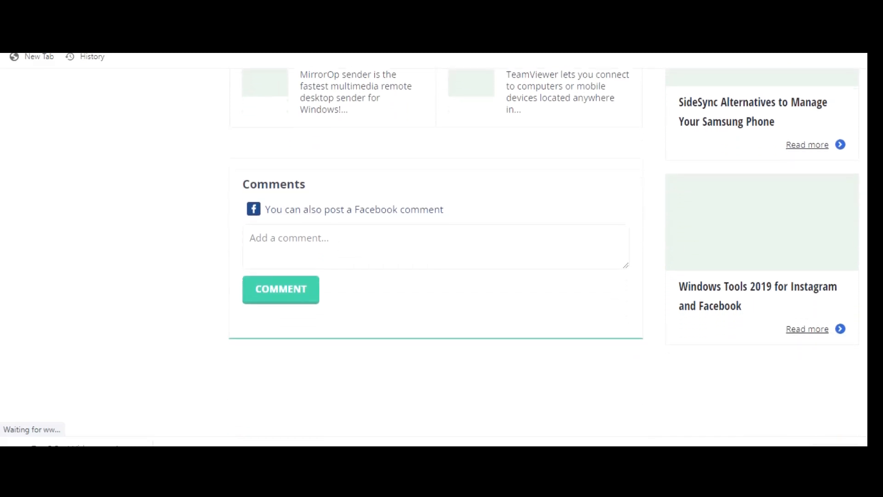
{"action": "scroll", "scroll_direction": "down", "scroll_amount": 3}
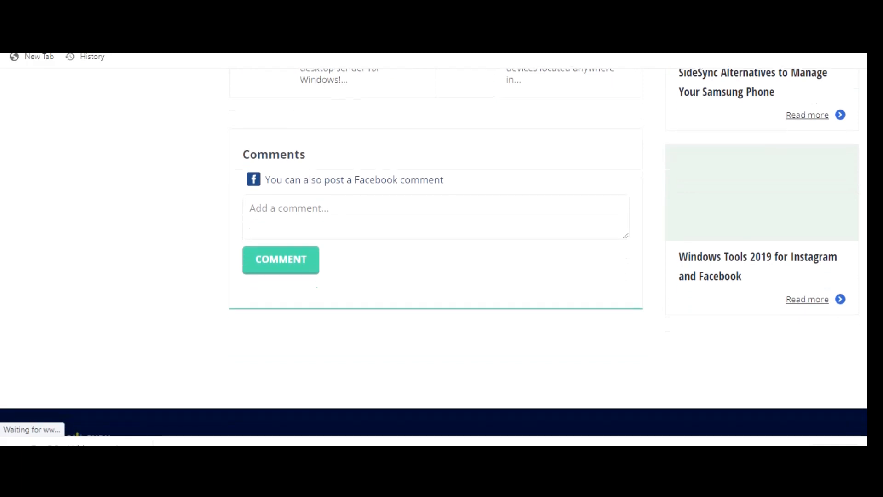
{"action": "scroll", "scroll_direction": "down", "scroll_amount": 3}
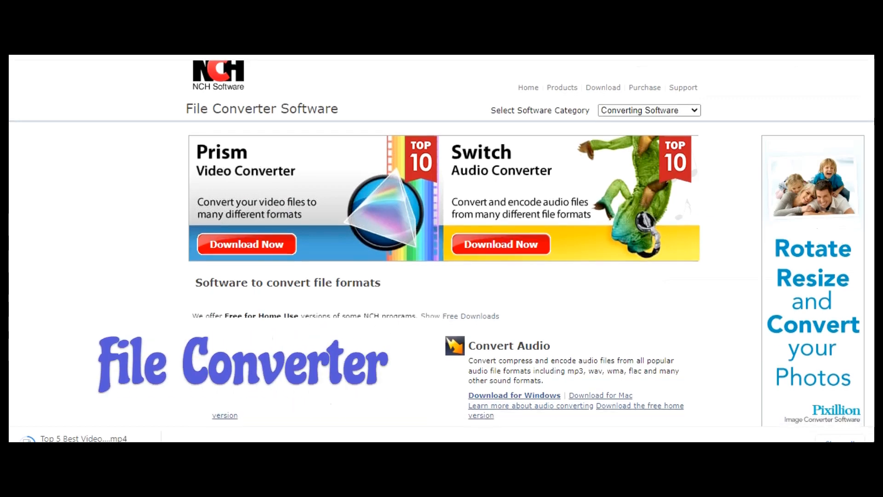
{"action": "scroll", "scroll_direction": "down", "scroll_amount": 3}
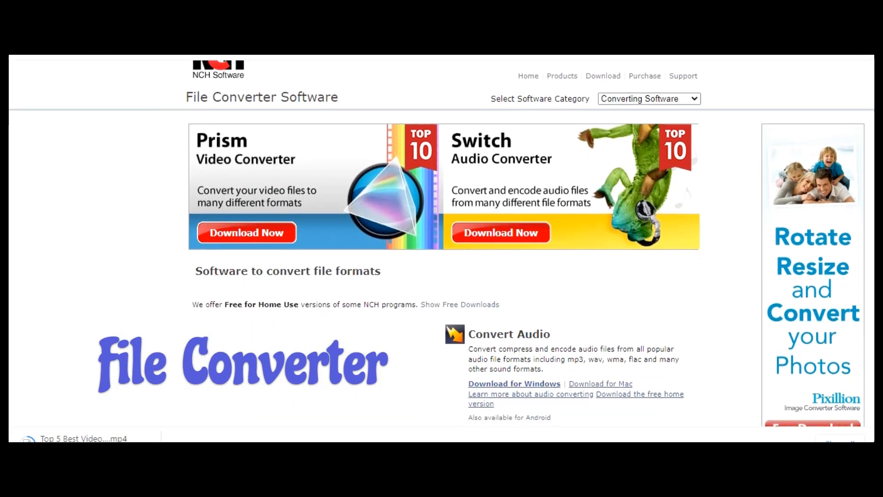
{"action": "scroll", "scroll_direction": "down", "scroll_amount": 3}
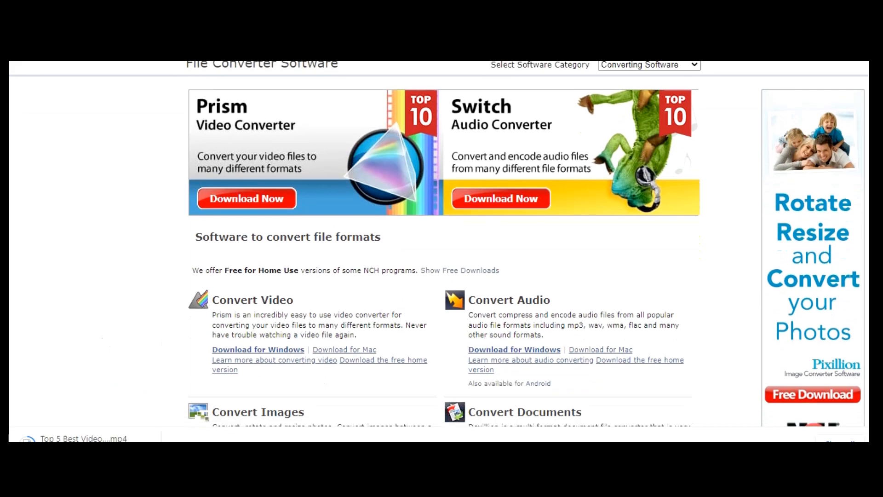
{"action": "scroll", "scroll_direction": "down", "scroll_amount": 3}
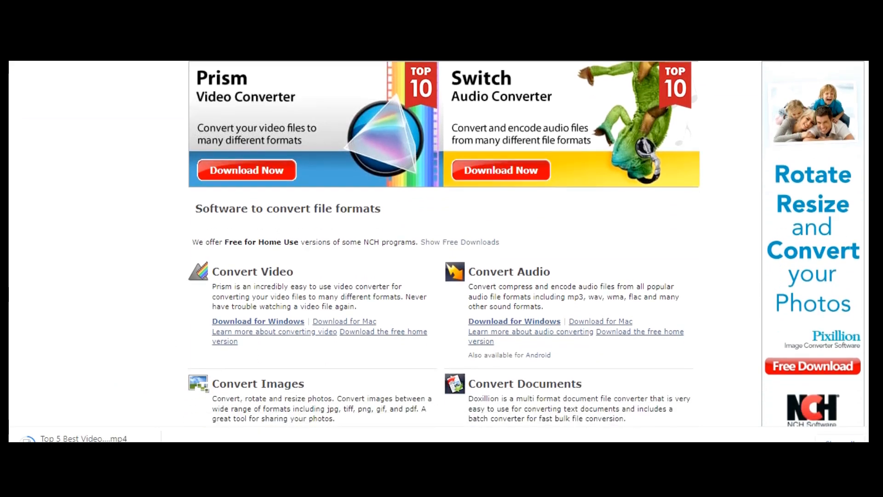
{"action": "scroll", "scroll_direction": "down", "scroll_amount": 3}
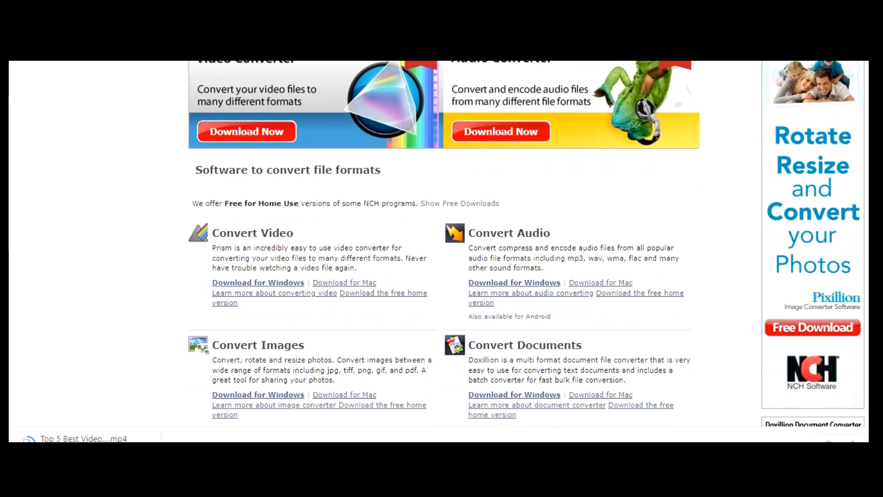
{"action": "scroll", "scroll_direction": "down", "scroll_amount": 3}
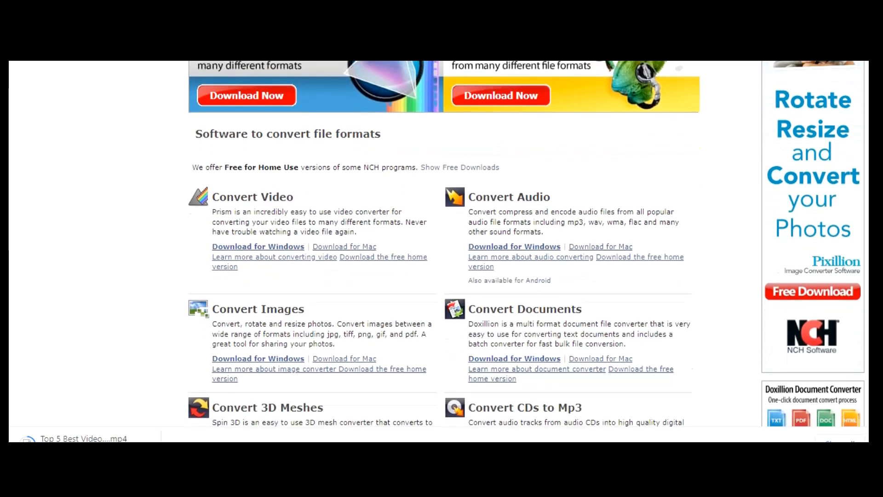
{"action": "scroll", "scroll_direction": "down", "scroll_amount": 3}
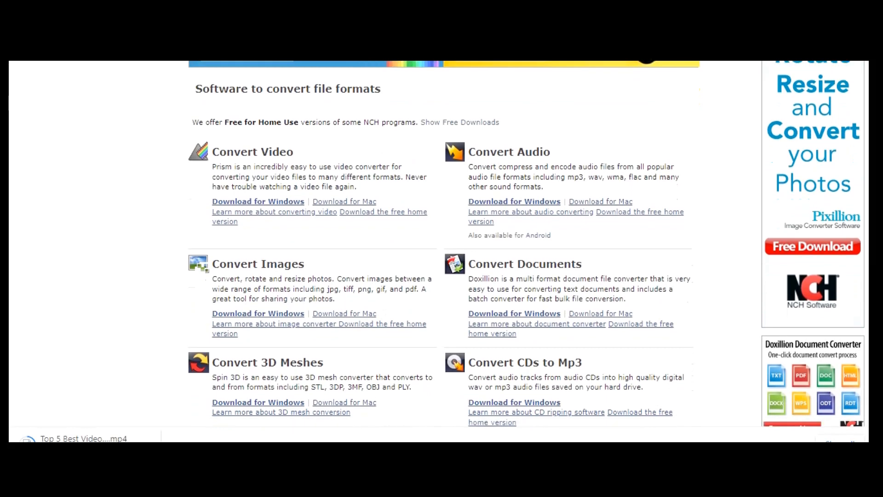
{"action": "scroll", "scroll_direction": "down", "scroll_amount": 3}
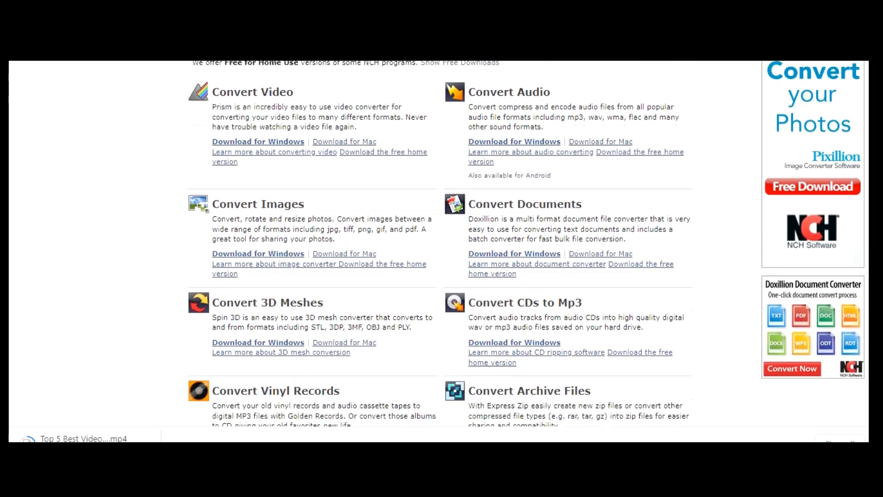
{"action": "scroll", "scroll_direction": "down", "scroll_amount": 3}
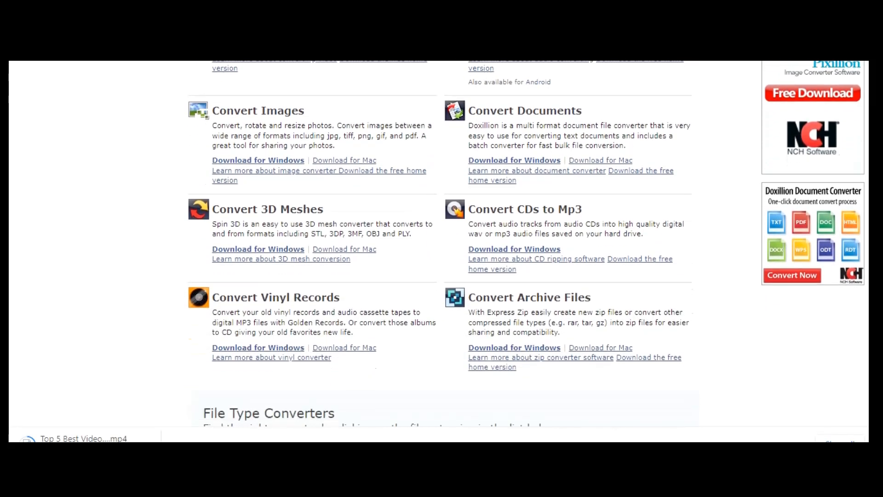
{"action": "scroll", "scroll_direction": "down", "scroll_amount": 3}
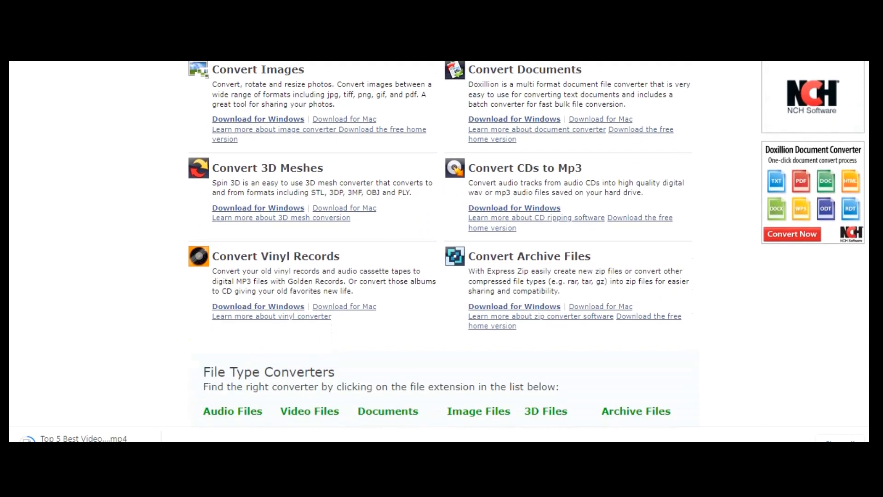
{"action": "scroll", "scroll_direction": "down", "scroll_amount": 3}
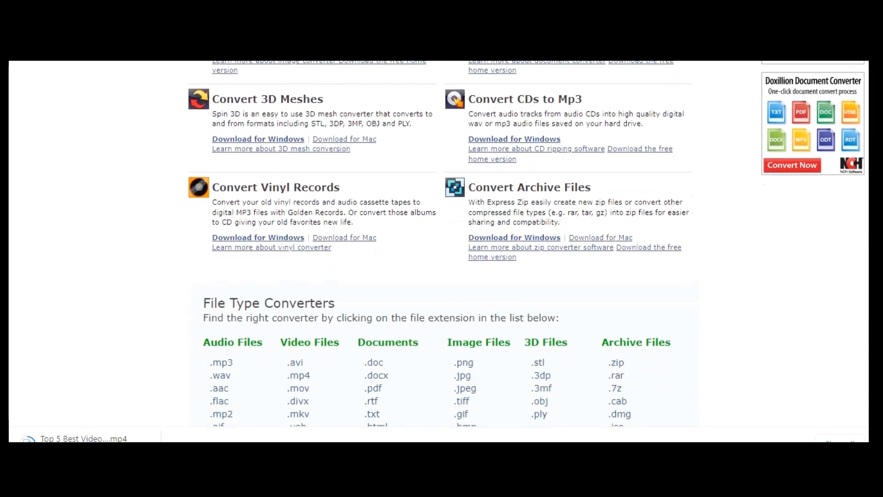
{"action": "scroll", "scroll_direction": "down", "scroll_amount": 3}
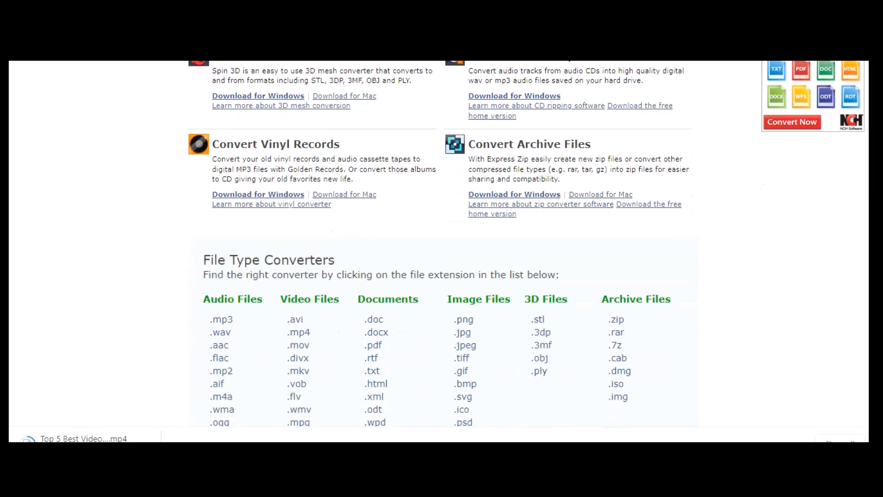
{"action": "scroll", "scroll_direction": "down", "scroll_amount": 3}
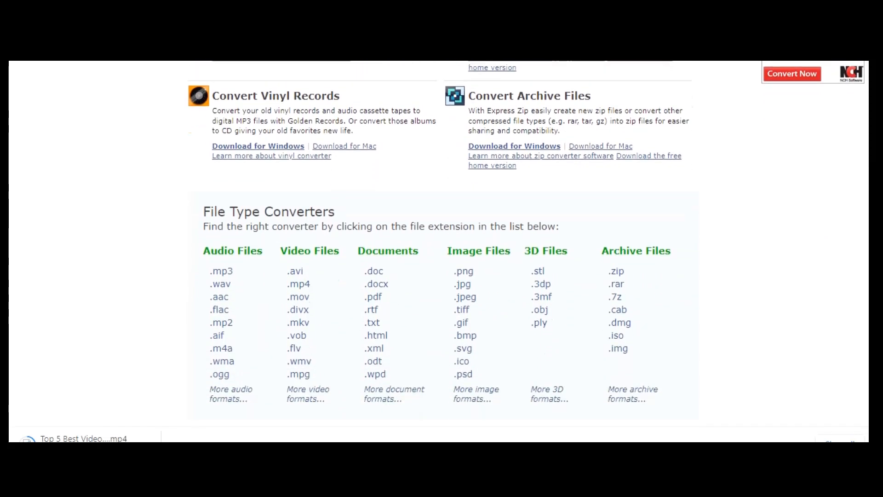
{"action": "scroll", "scroll_direction": "down", "scroll_amount": 3}
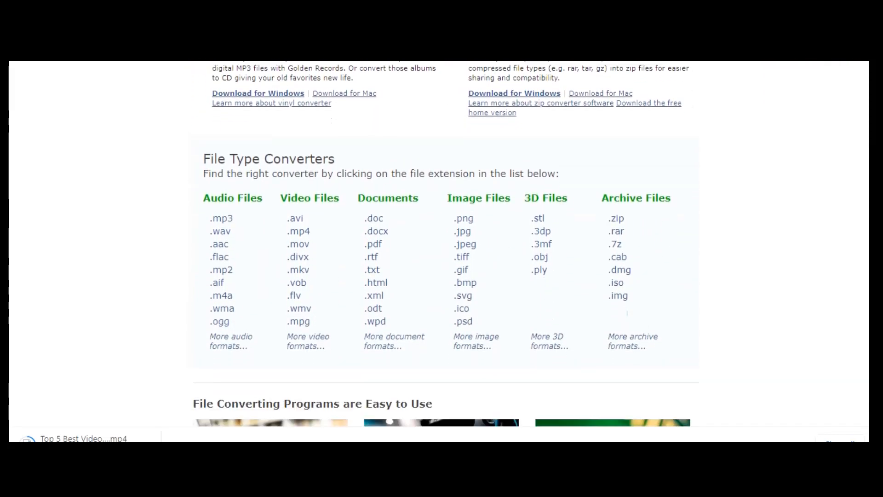
{"action": "scroll", "scroll_direction": "down", "scroll_amount": 3}
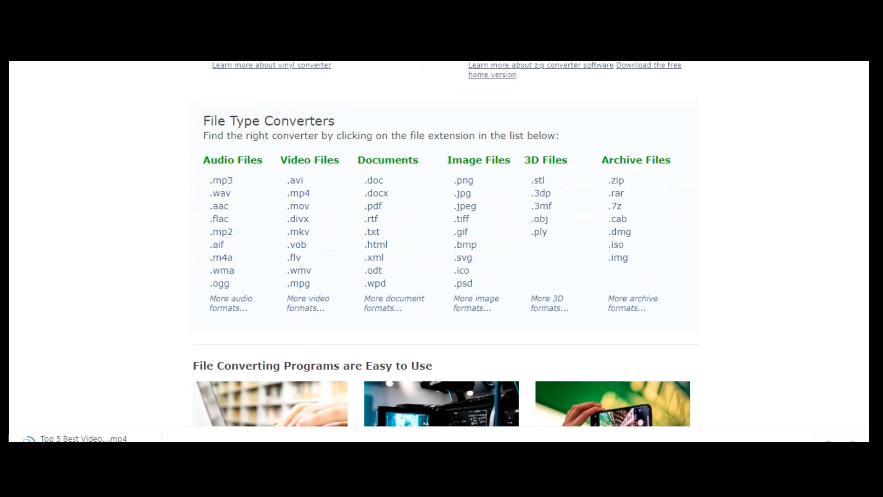
{"action": "scroll", "scroll_direction": "down", "scroll_amount": 3}
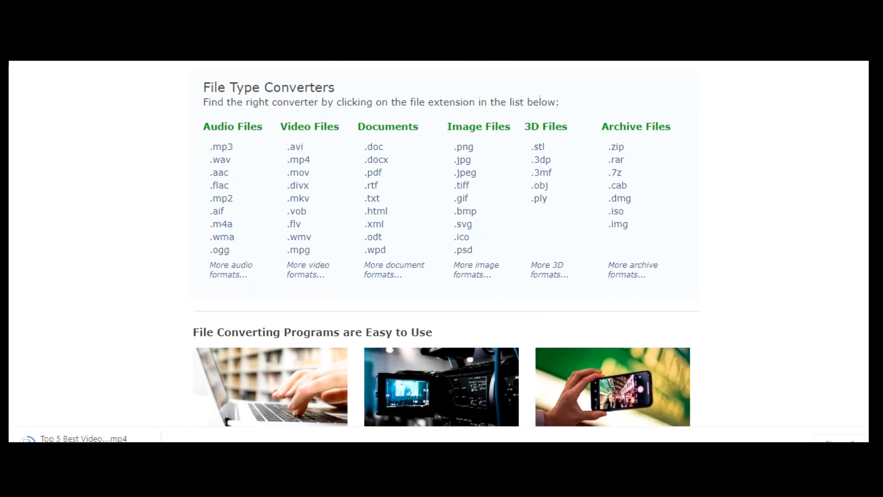
{"action": "scroll", "scroll_direction": "down", "scroll_amount": 3}
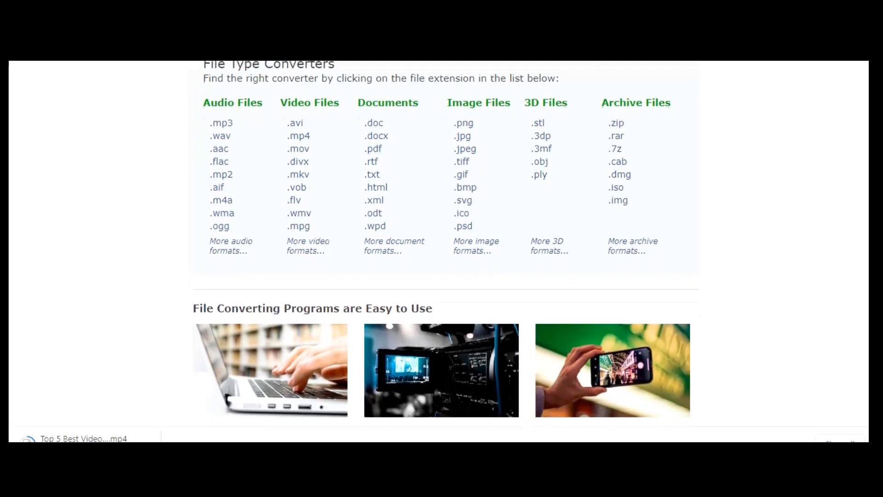
{"action": "scroll", "scroll_direction": "down", "scroll_amount": 3}
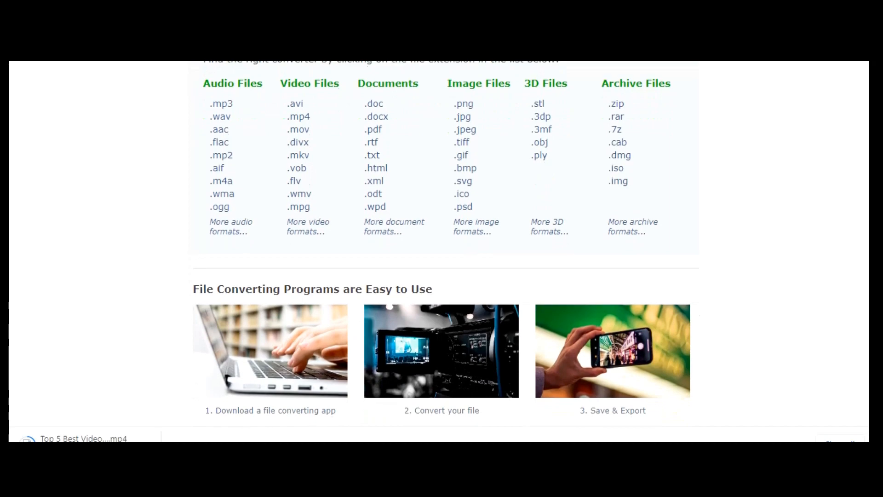
{"action": "scroll", "scroll_direction": "down", "scroll_amount": 3}
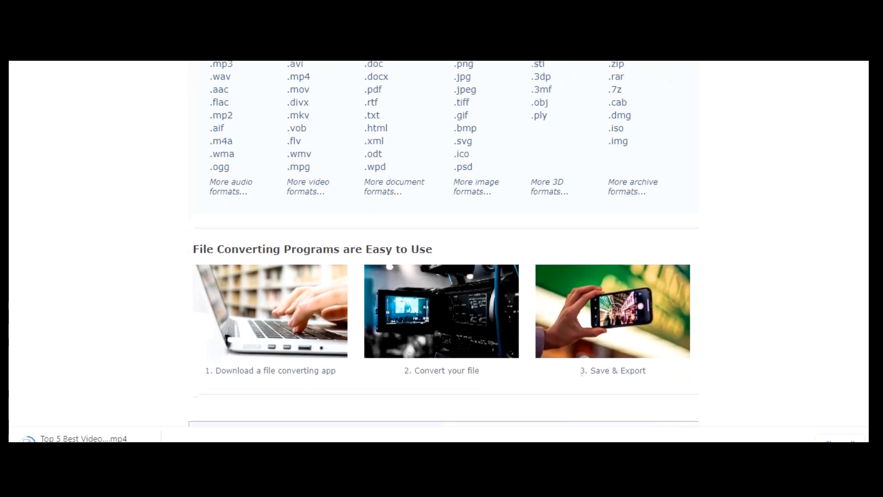
{"action": "scroll", "scroll_direction": "down", "scroll_amount": 3}
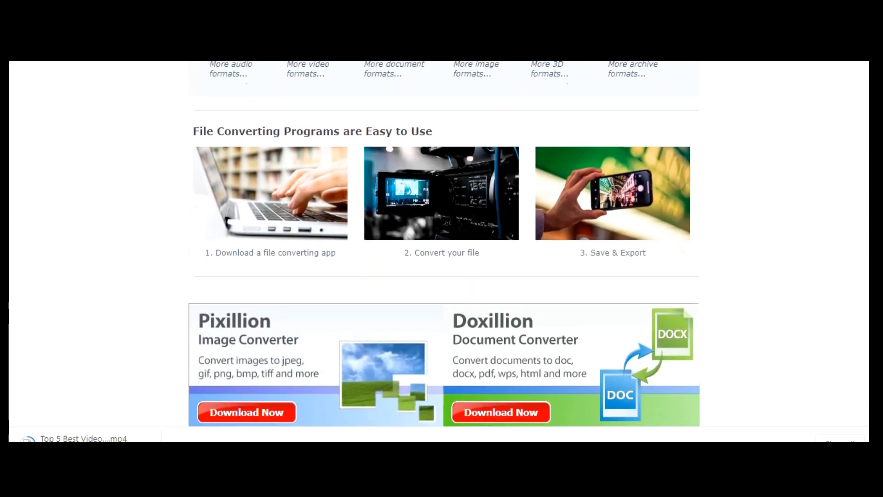
{"action": "scroll", "scroll_direction": "down", "scroll_amount": 3}
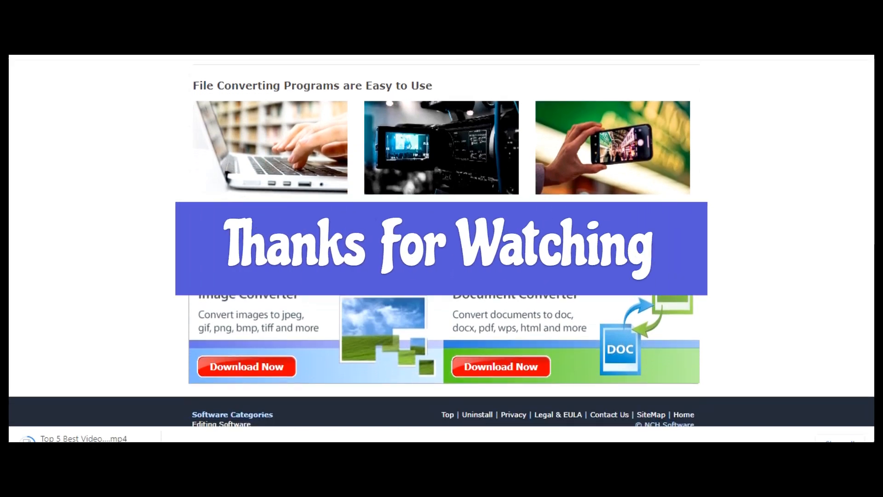
{"action": "scroll", "scroll_direction": "down", "scroll_amount": 3}
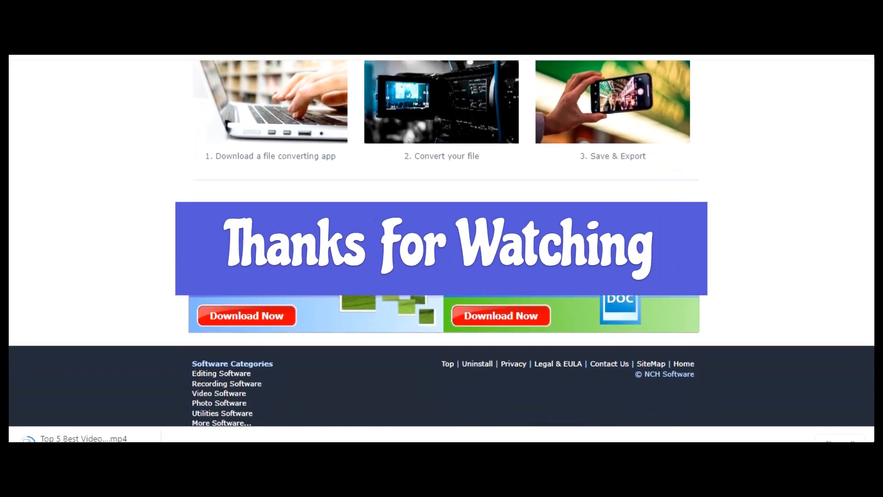